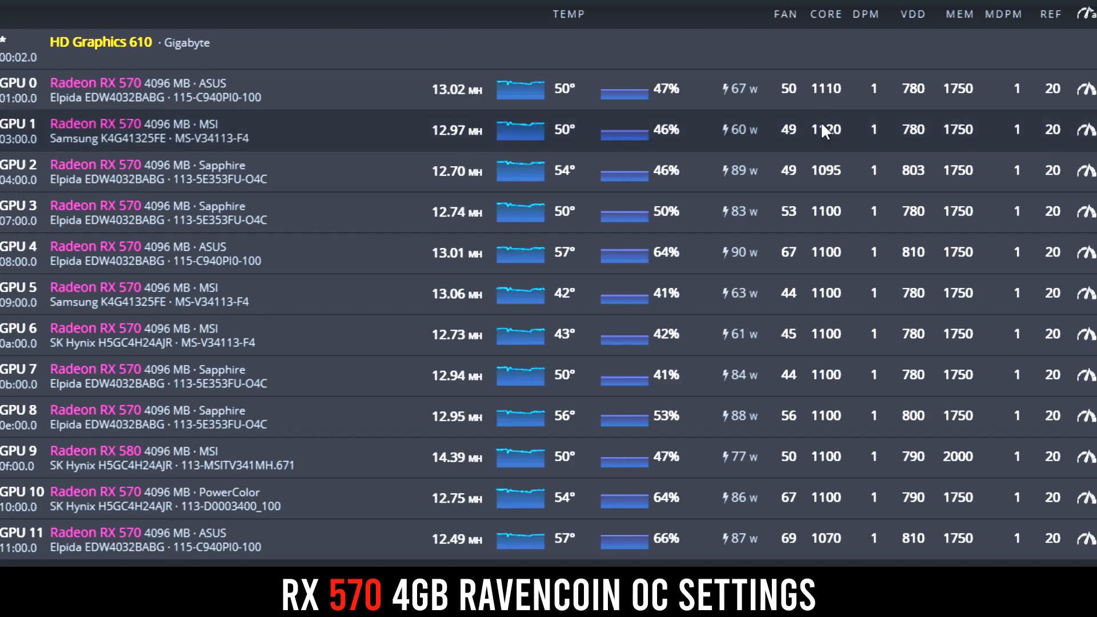
{"action": "mouse_move", "coordinate": [920, 398]}
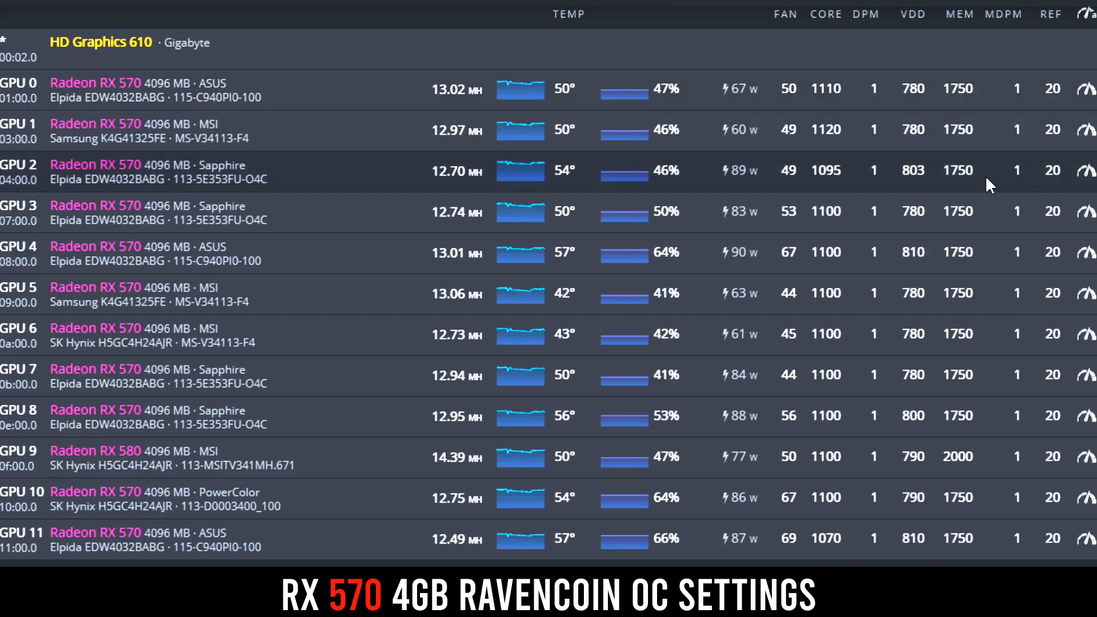
{"action": "mouse_move", "coordinate": [979, 112]}
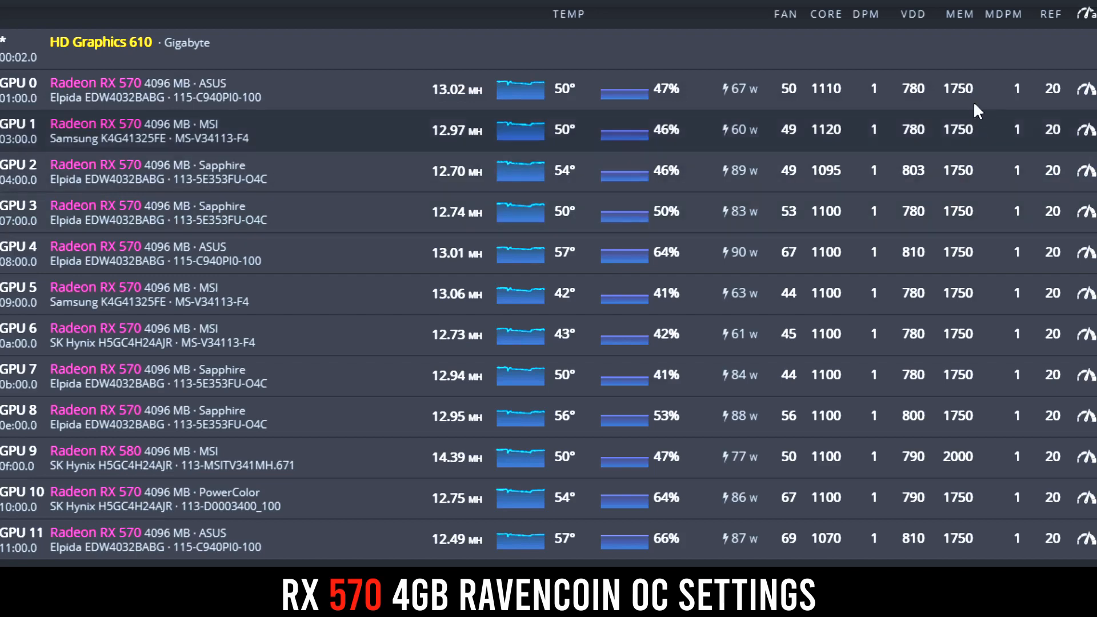
{"action": "mouse_move", "coordinate": [920, 402]}
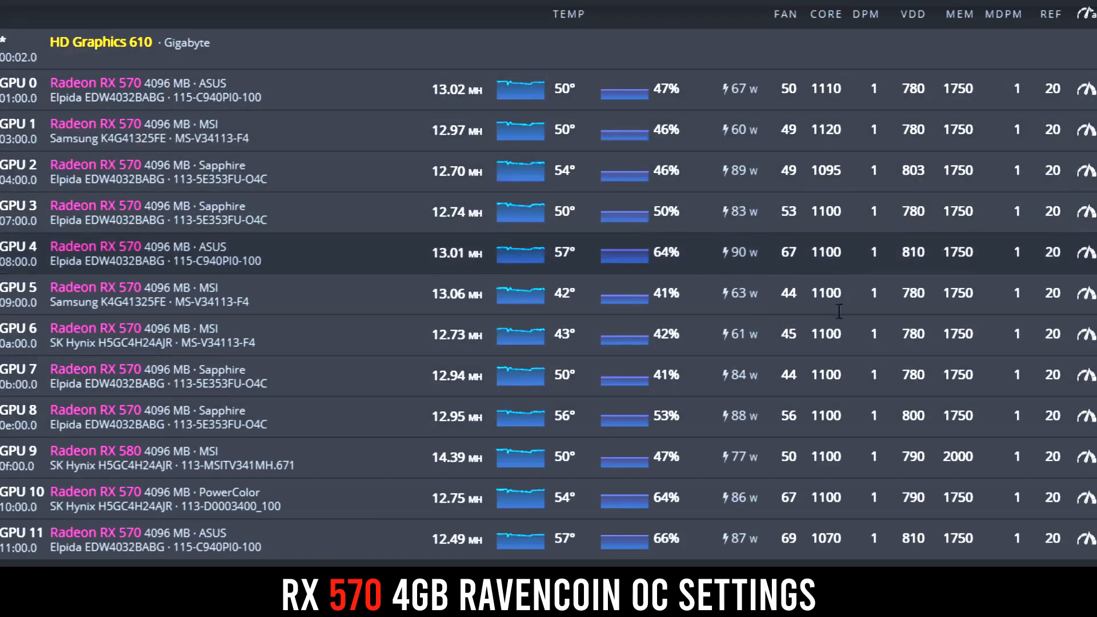
{"action": "mouse_move", "coordinate": [983, 91]}
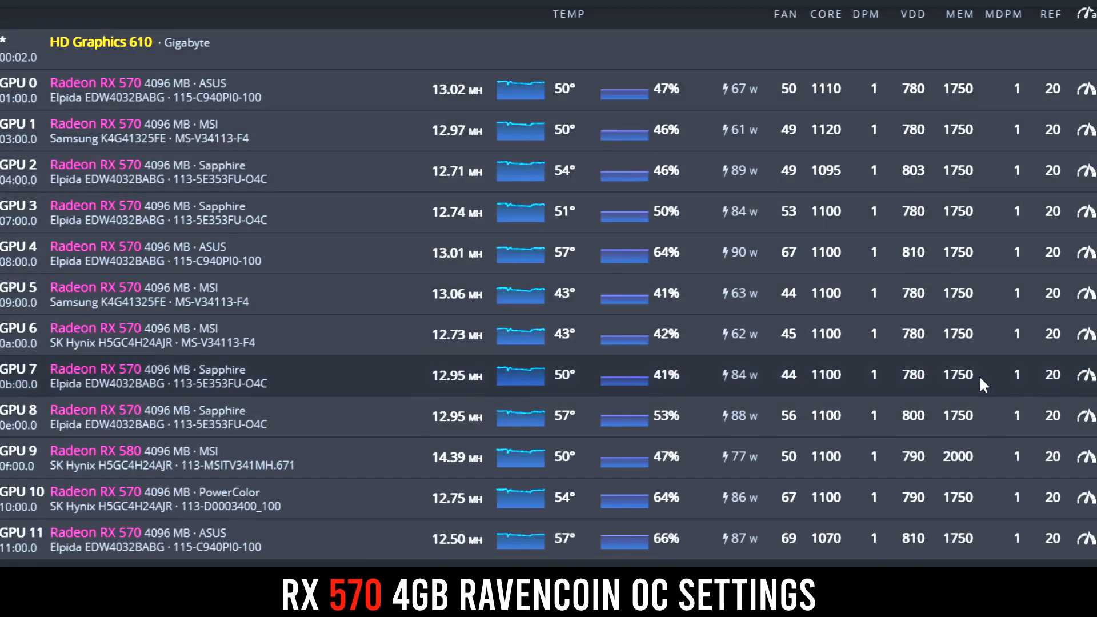
{"action": "mouse_move", "coordinate": [487, 478]}
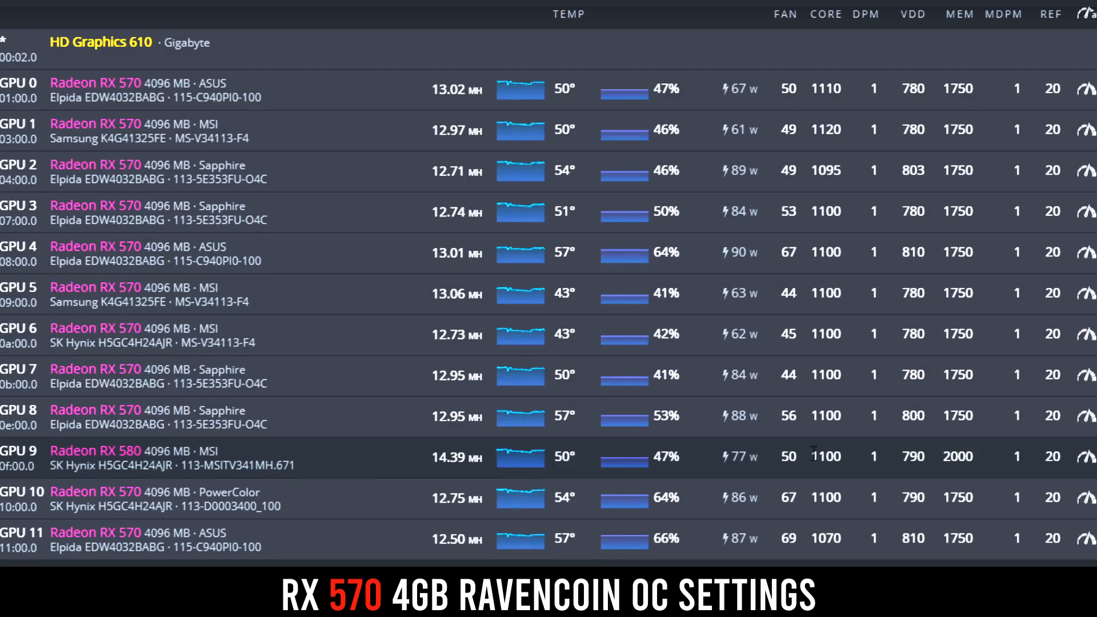
{"action": "mouse_move", "coordinate": [613, 388]}
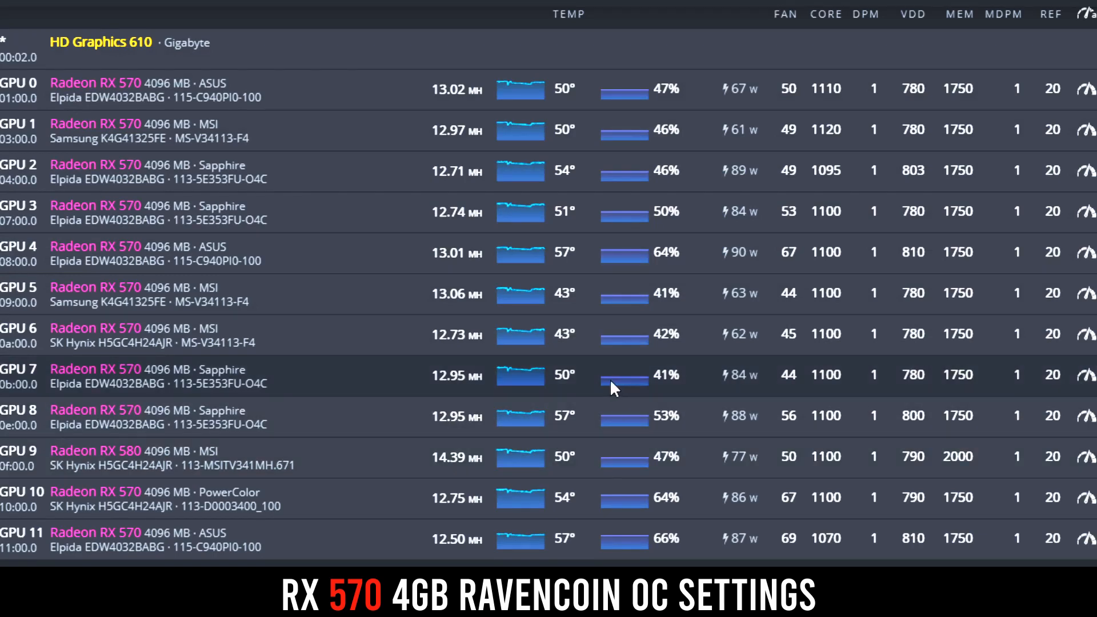
{"action": "mouse_move", "coordinate": [189, 82]}
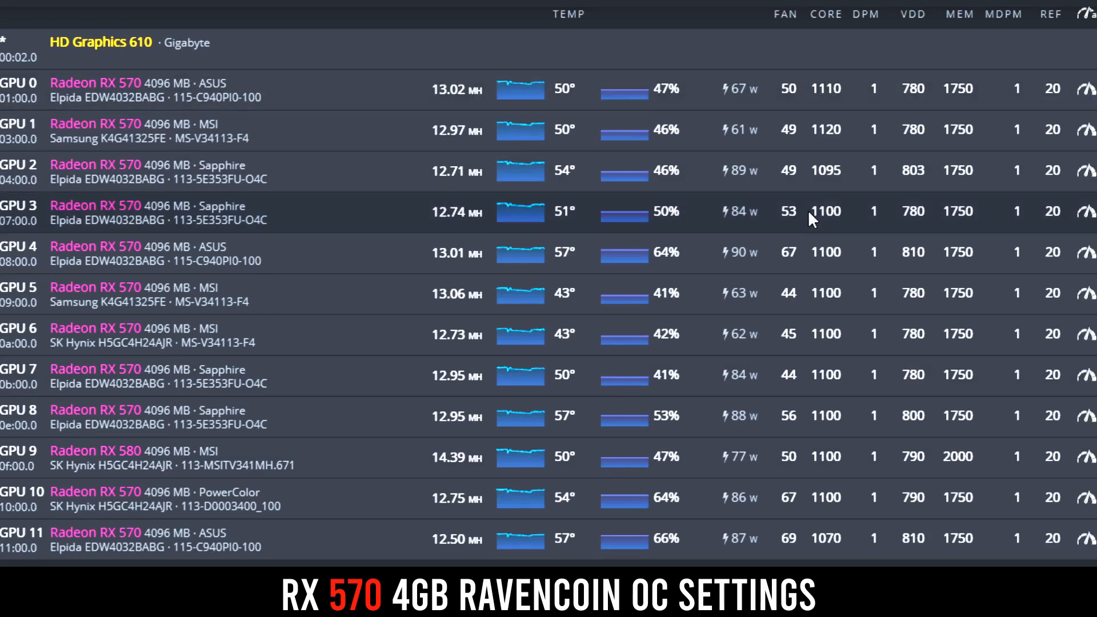
{"action": "mouse_move", "coordinate": [923, 194]}
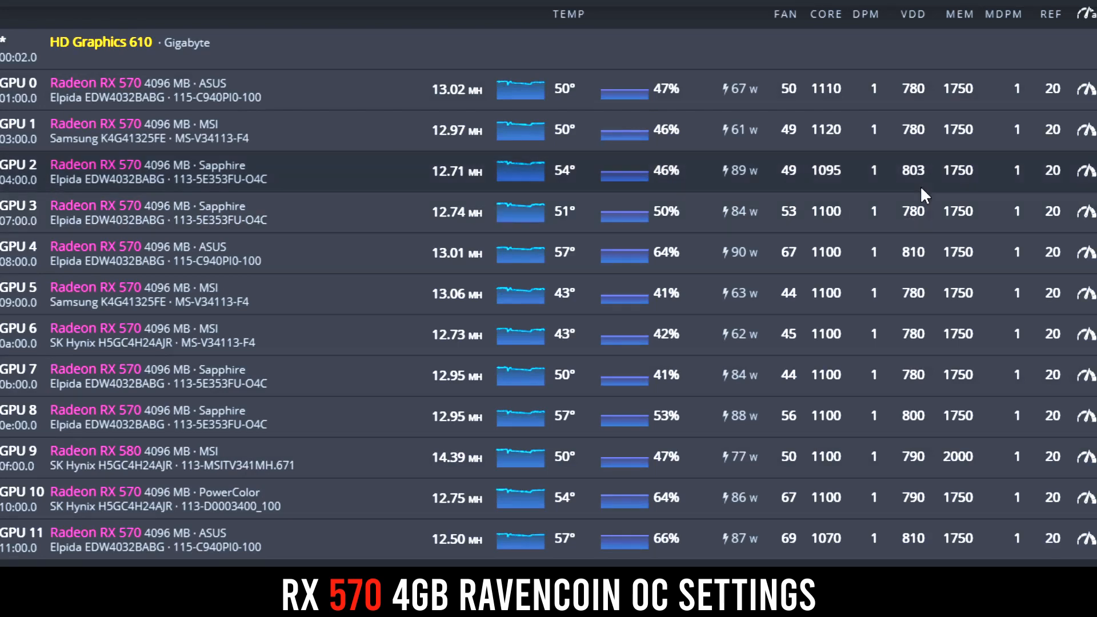
{"action": "mouse_move", "coordinate": [920, 178]}
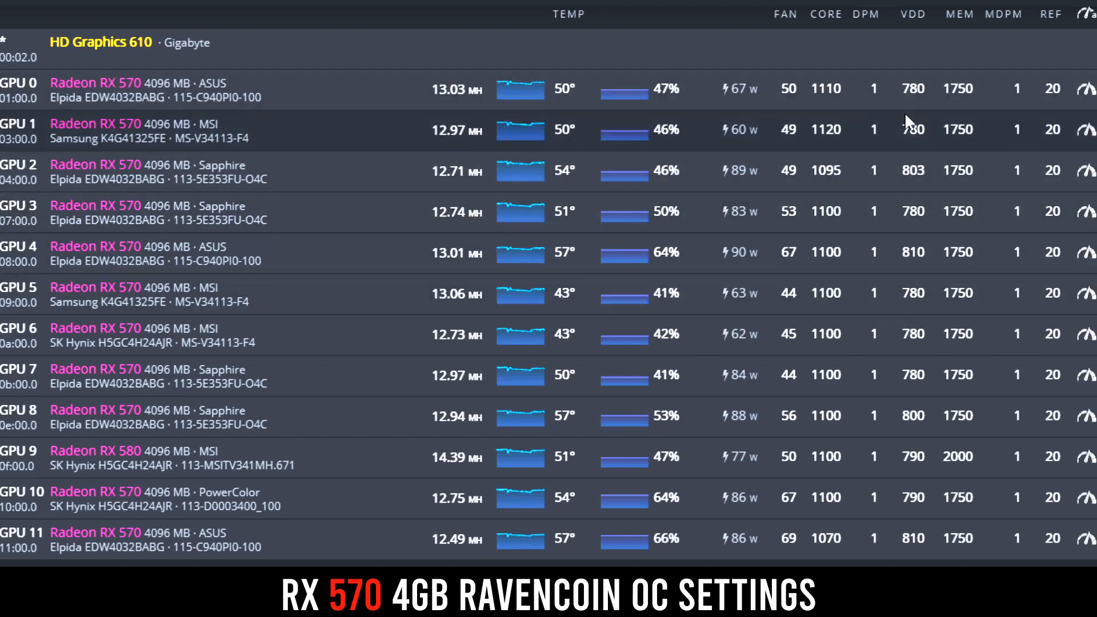
{"action": "mouse_move", "coordinate": [902, 186]}
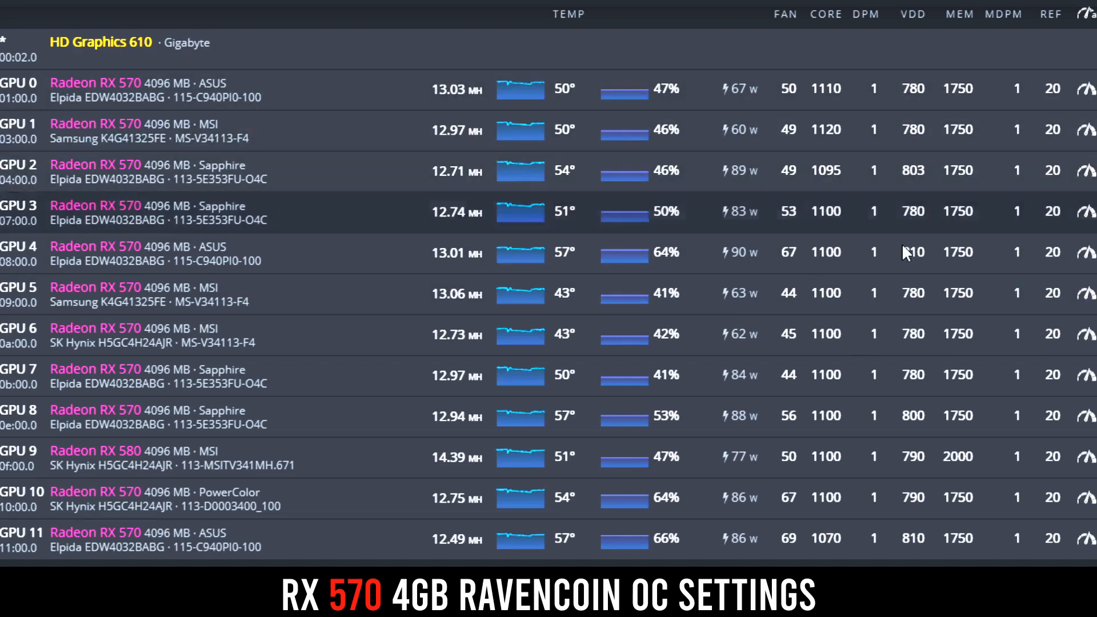
{"action": "mouse_move", "coordinate": [890, 210]}
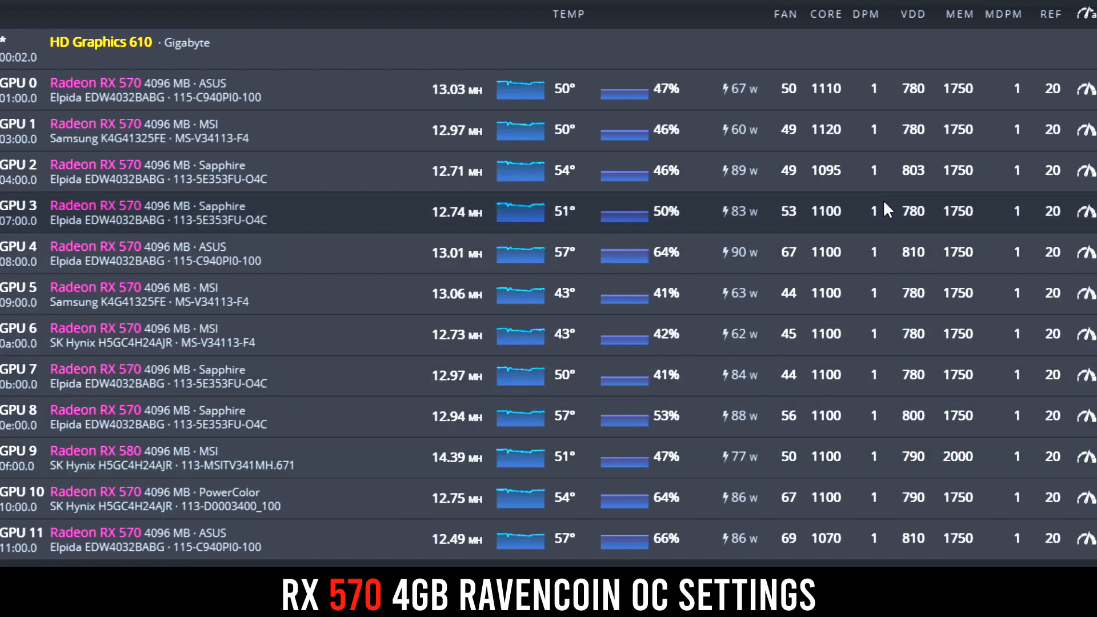
{"action": "mouse_move", "coordinate": [893, 204]}
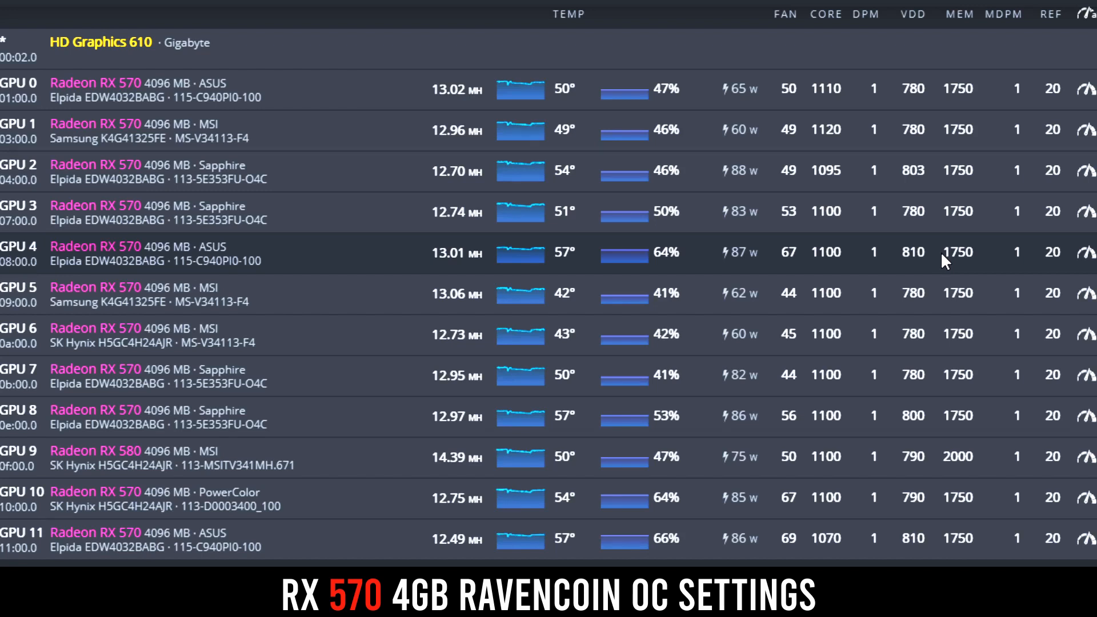
{"action": "mouse_move", "coordinate": [831, 252]}
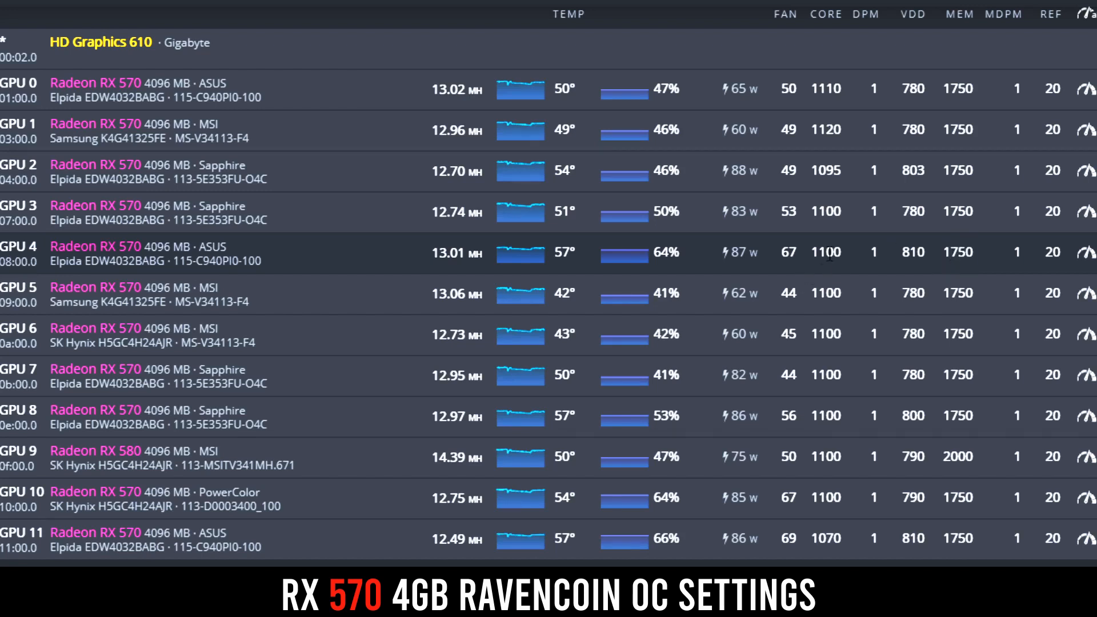
{"action": "mouse_move", "coordinate": [861, 267]}
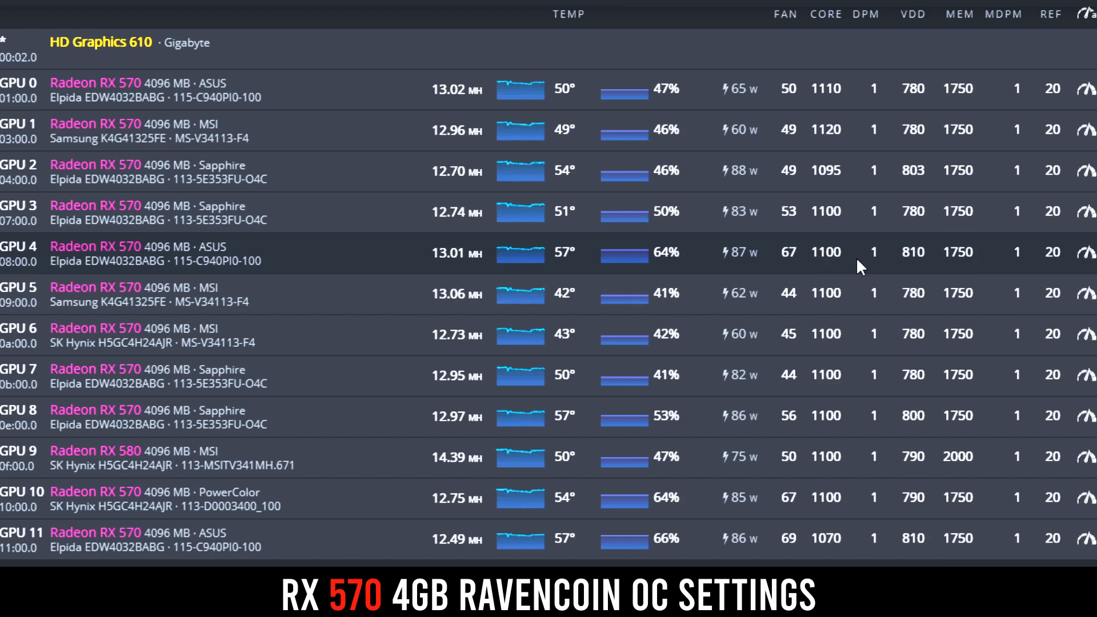
{"action": "mouse_move", "coordinate": [861, 260]}
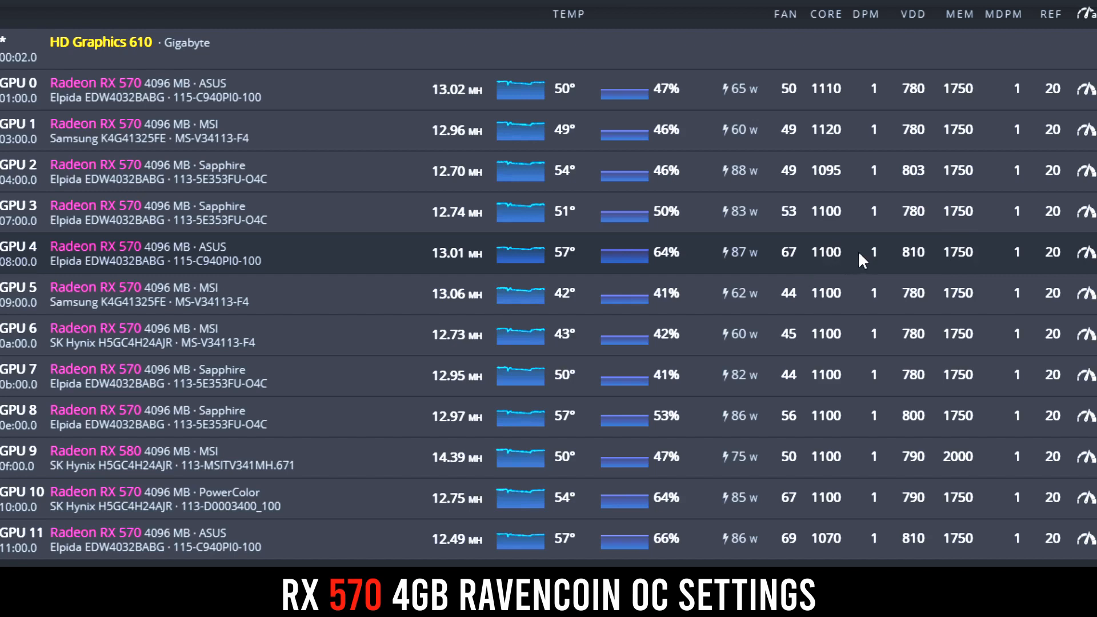
{"action": "mouse_move", "coordinate": [972, 254]}
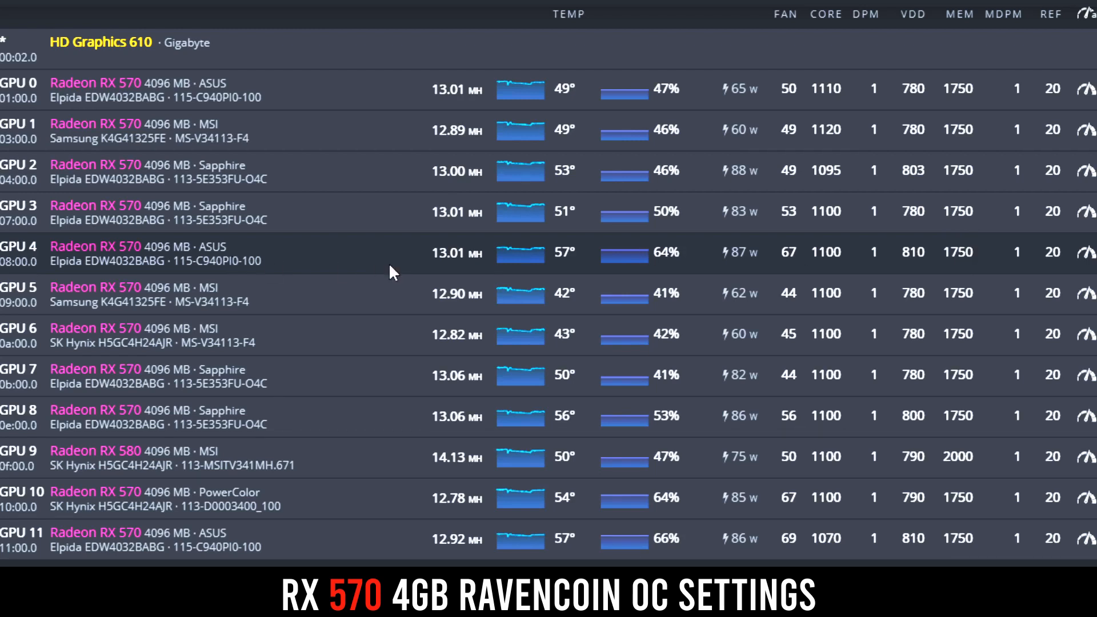
{"action": "mouse_move", "coordinate": [718, 252]}
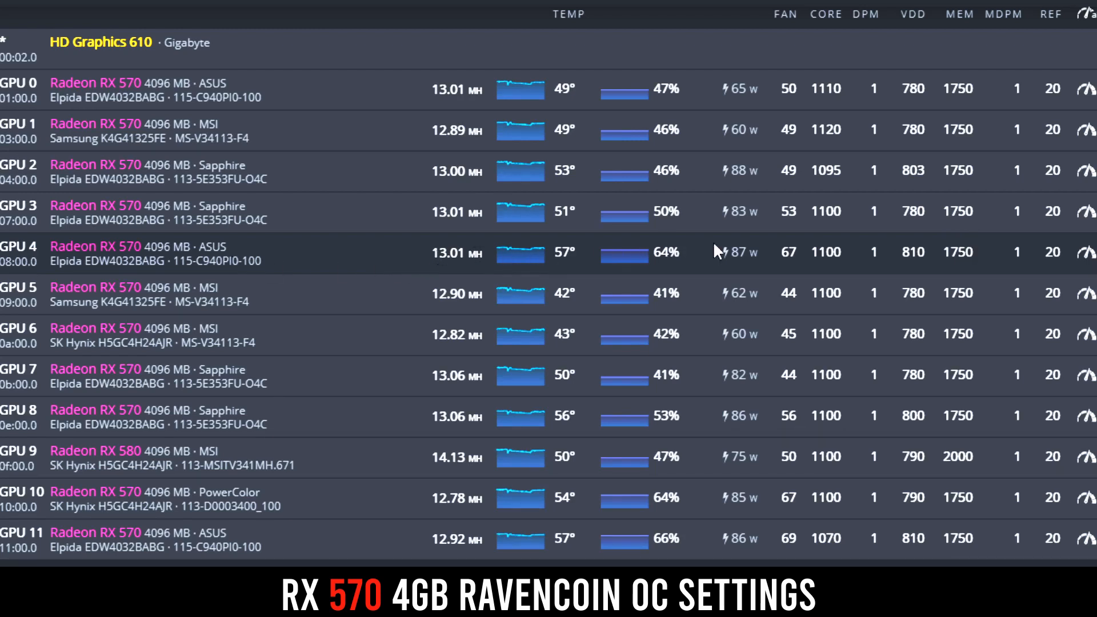
{"action": "mouse_move", "coordinate": [804, 270]}
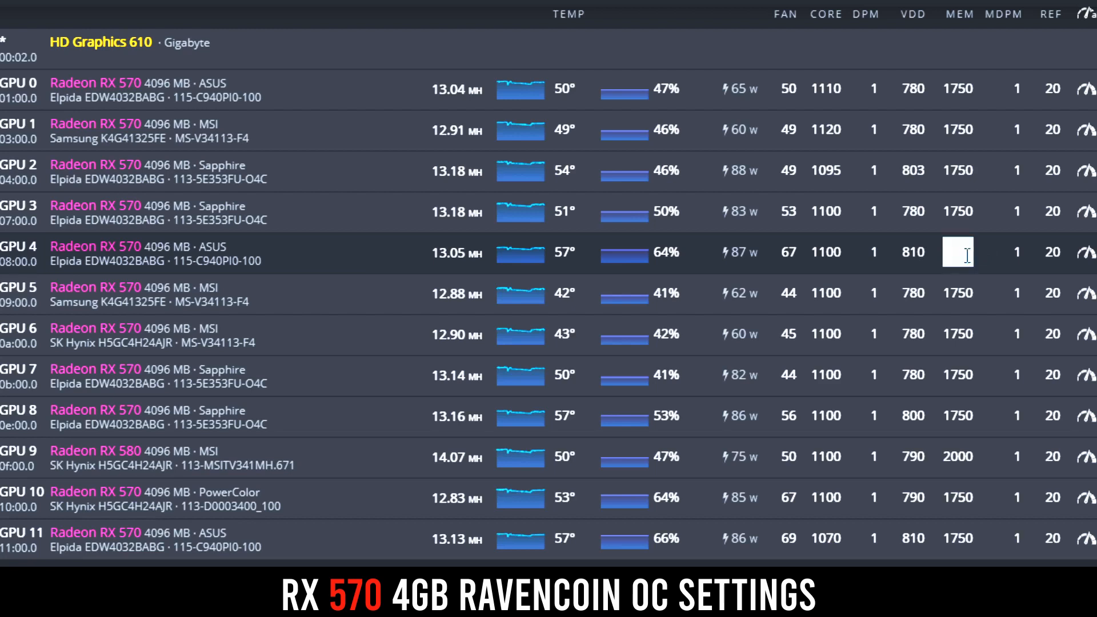
{"action": "type", "text": "1750"}
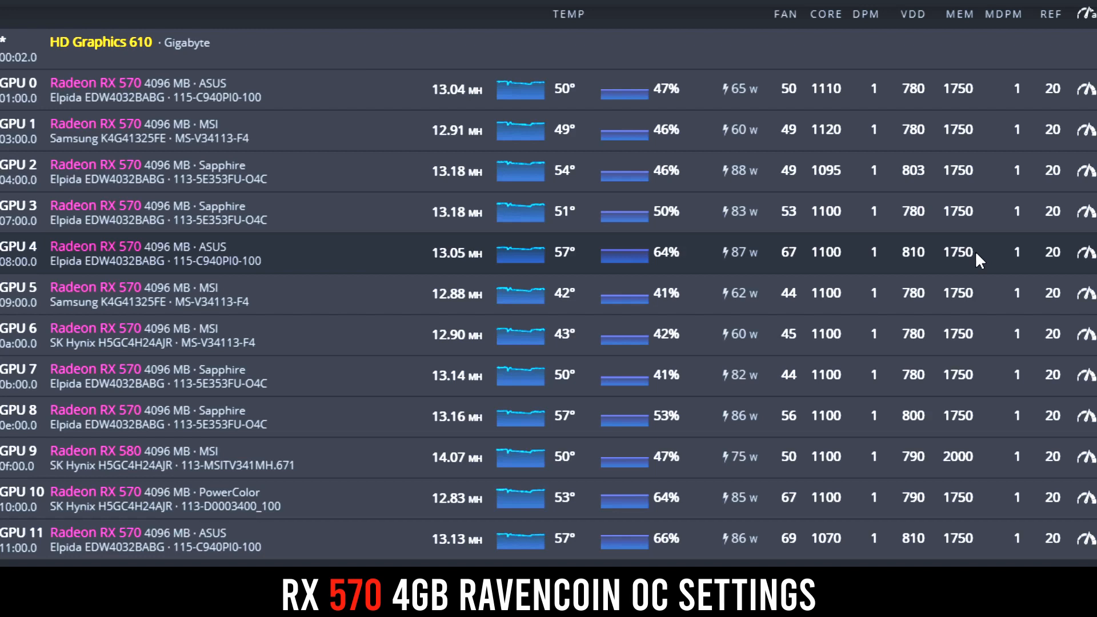
{"action": "double_click", "coordinate": [825, 251]}
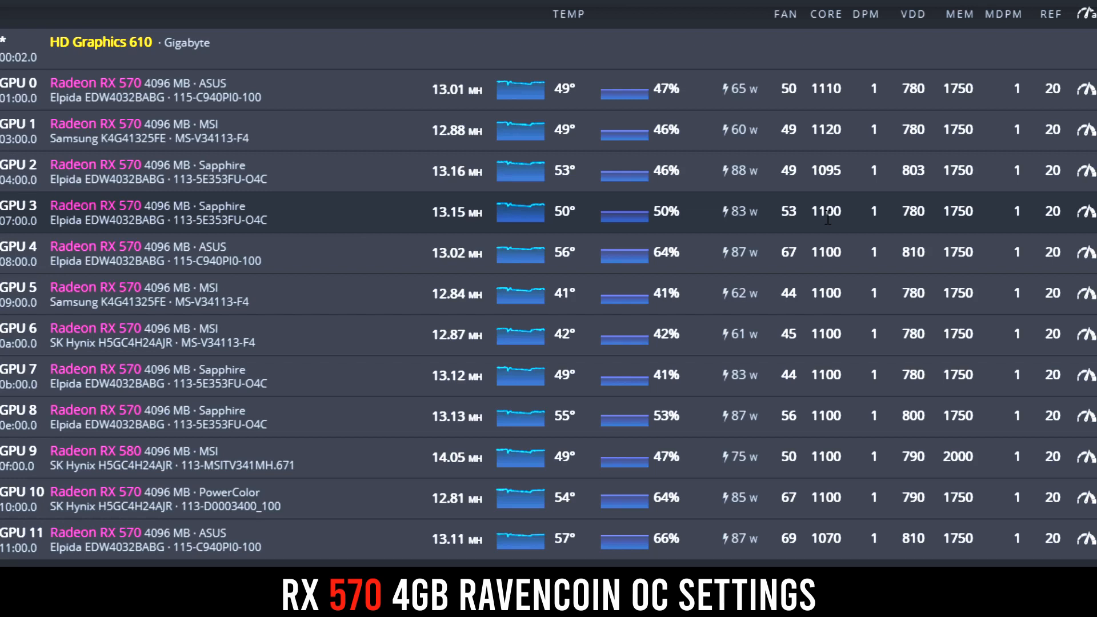
{"action": "mouse_move", "coordinate": [393, 120]}
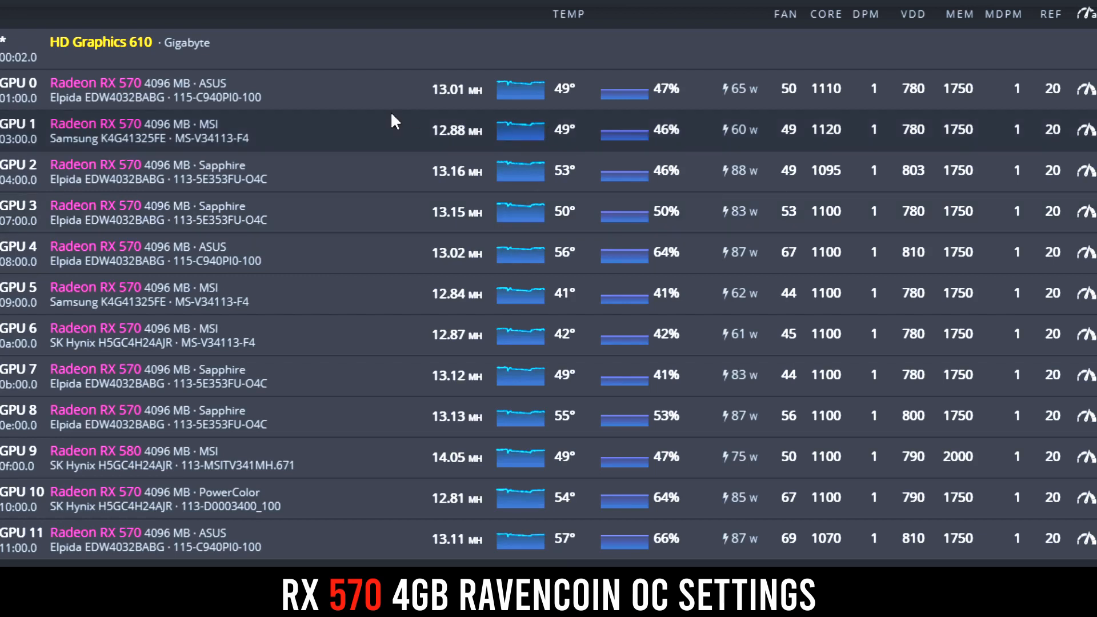
{"action": "left_click", "coordinate": [449, 129]}
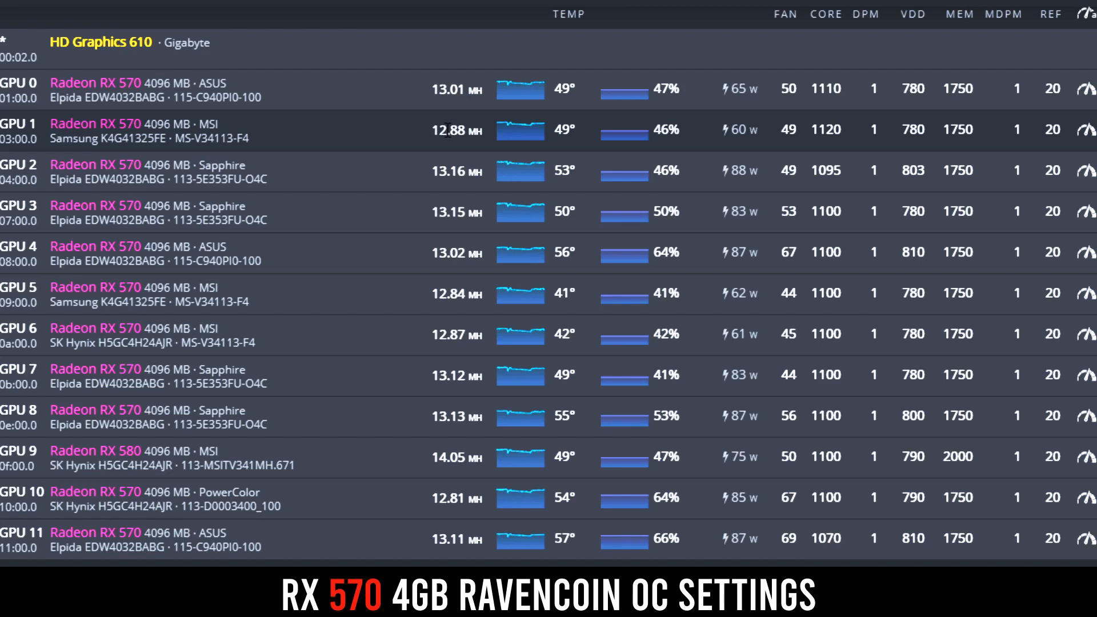
{"action": "left_click", "coordinate": [448, 130]}
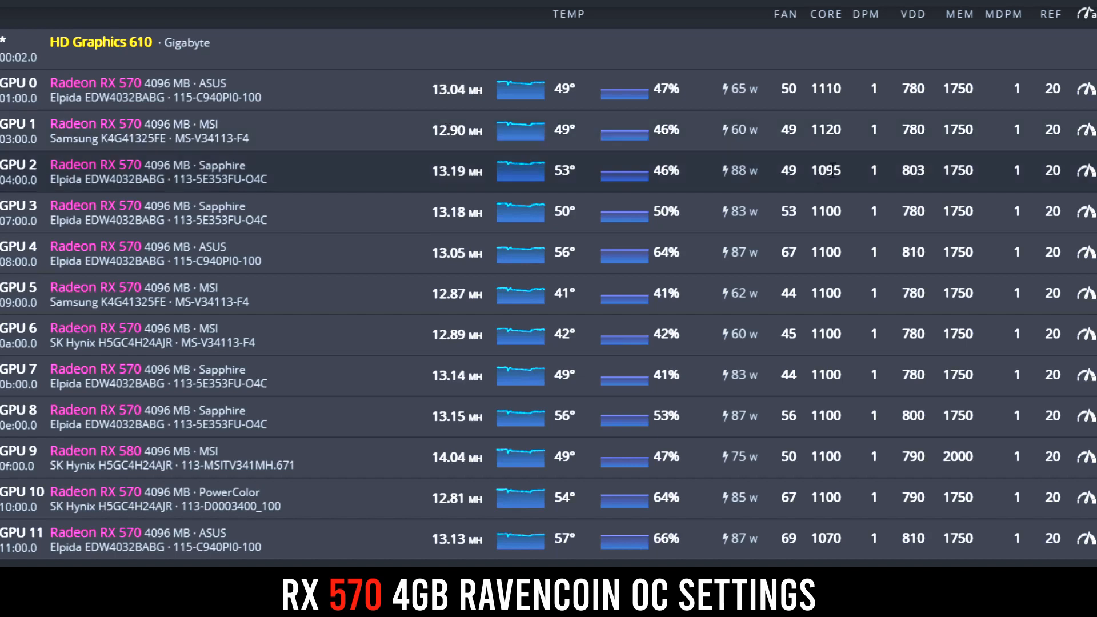
{"action": "mouse_move", "coordinate": [918, 137]}
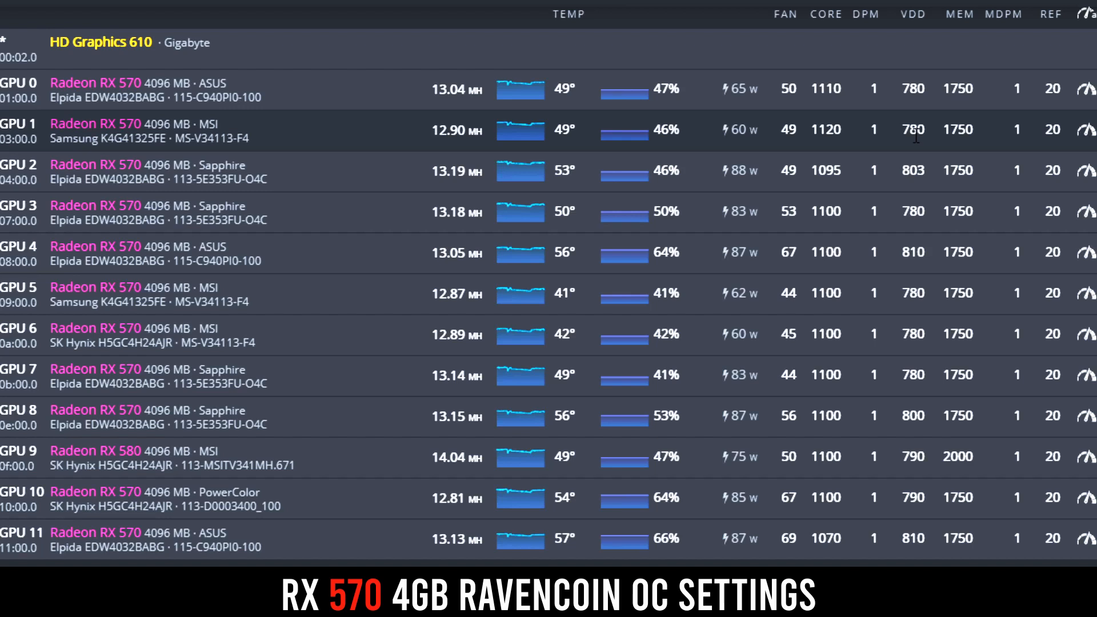
{"action": "mouse_move", "coordinate": [934, 195]}
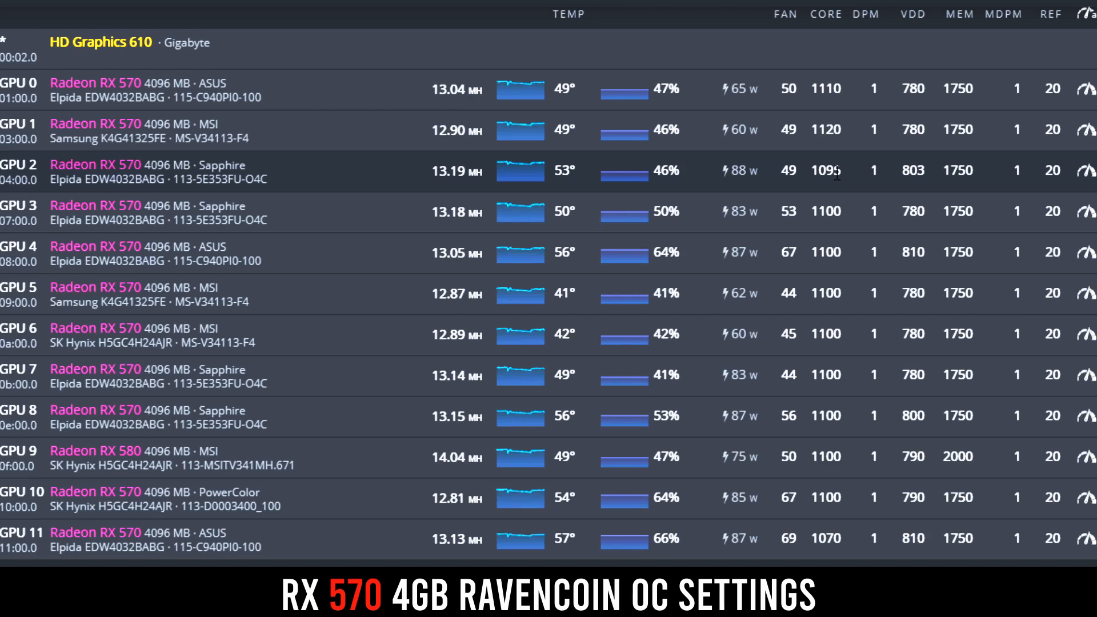
{"action": "mouse_move", "coordinate": [936, 182]}
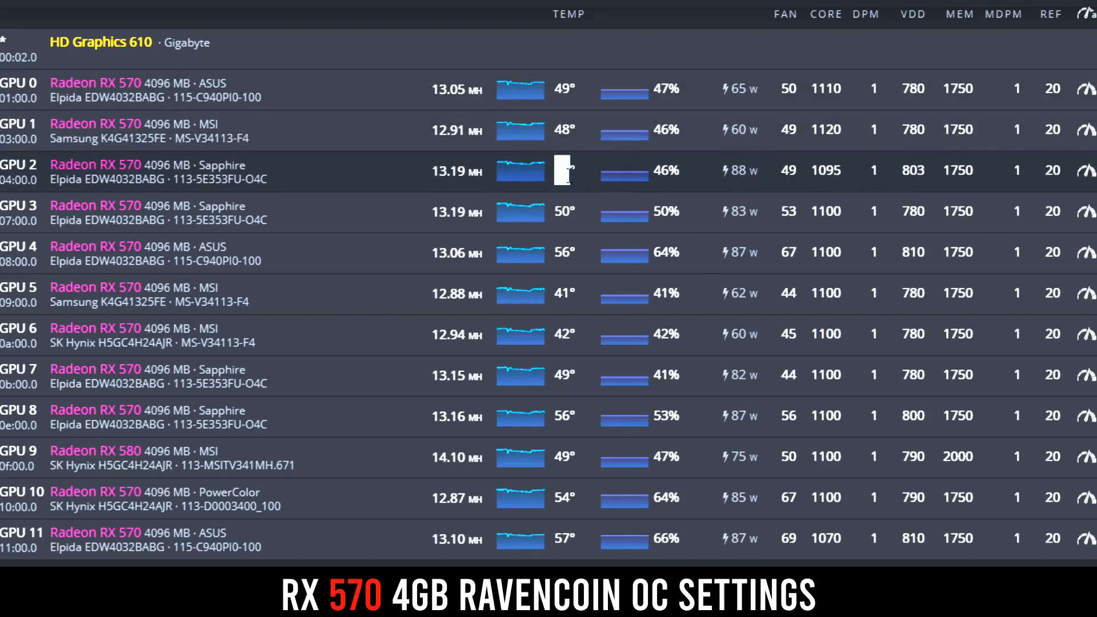
{"action": "mouse_move", "coordinate": [591, 174]}
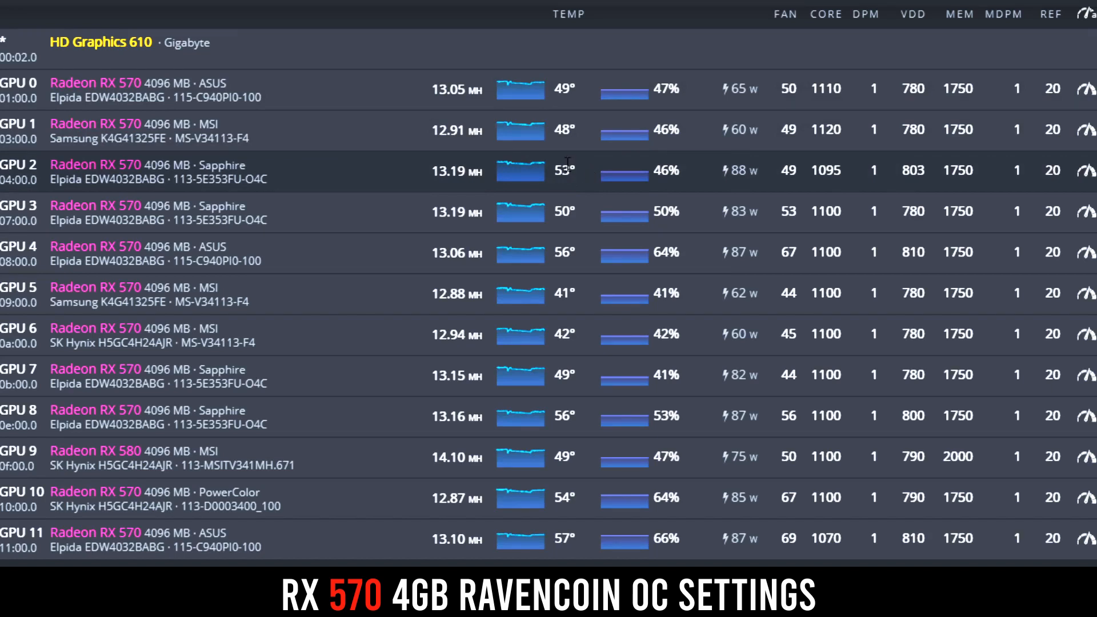
{"action": "mouse_move", "coordinate": [585, 183]}
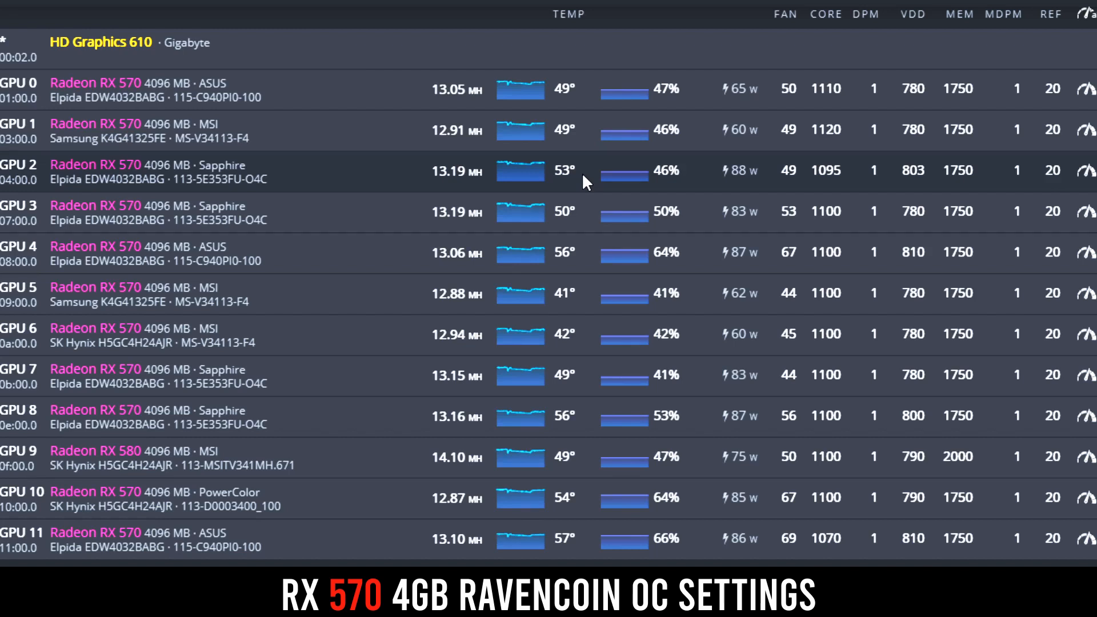
{"action": "mouse_move", "coordinate": [756, 129]}
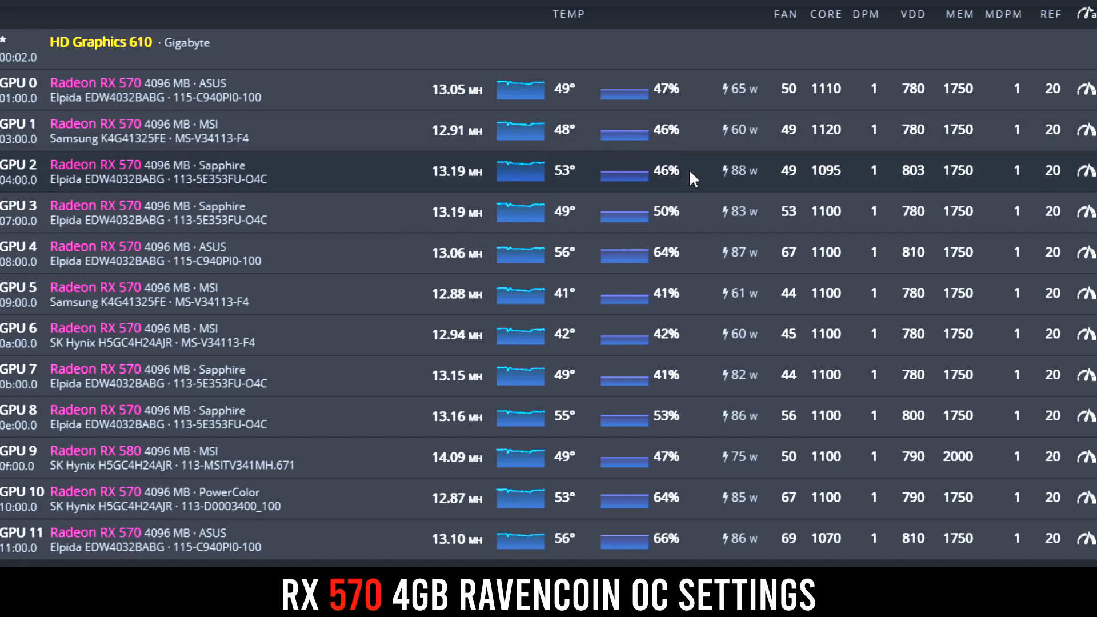
{"action": "mouse_move", "coordinate": [744, 170]}
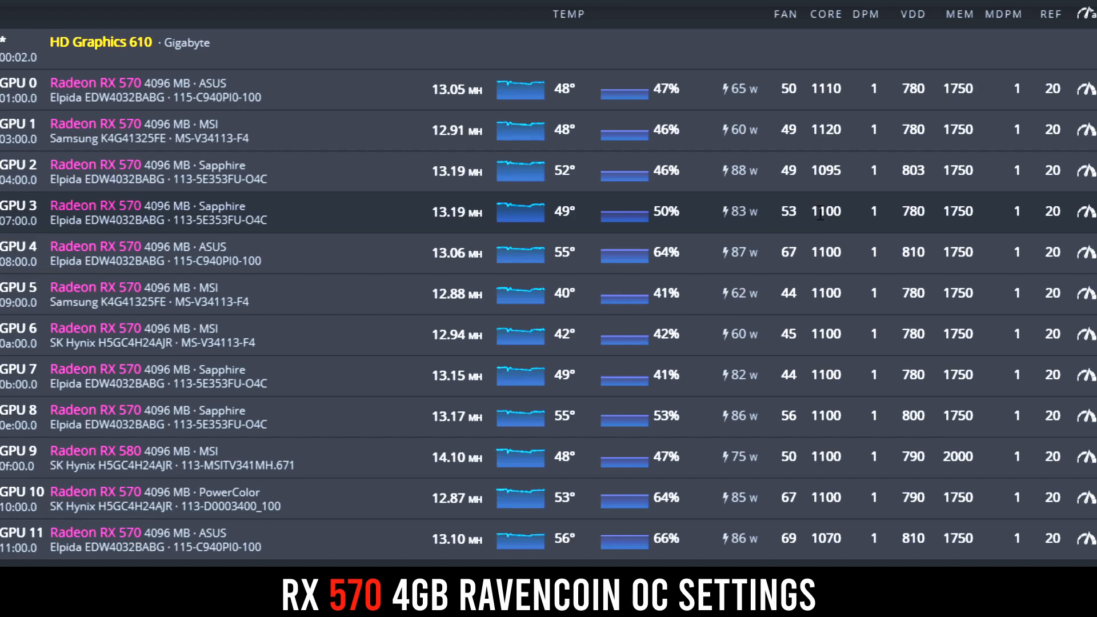
{"action": "mouse_move", "coordinate": [965, 201]}
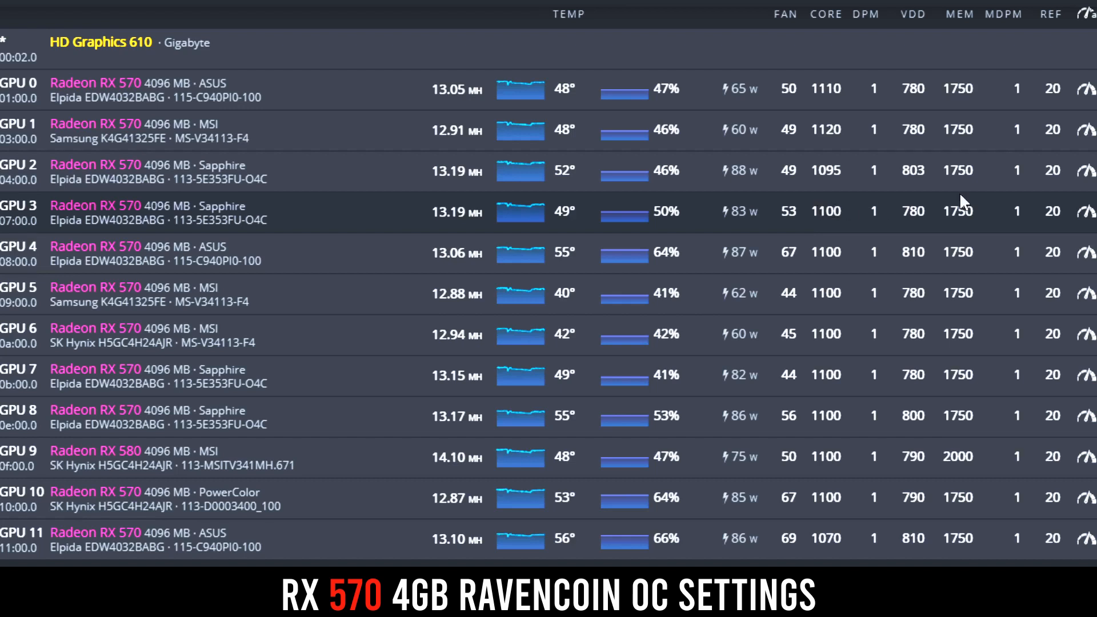
{"action": "left_click", "coordinate": [826, 212]}
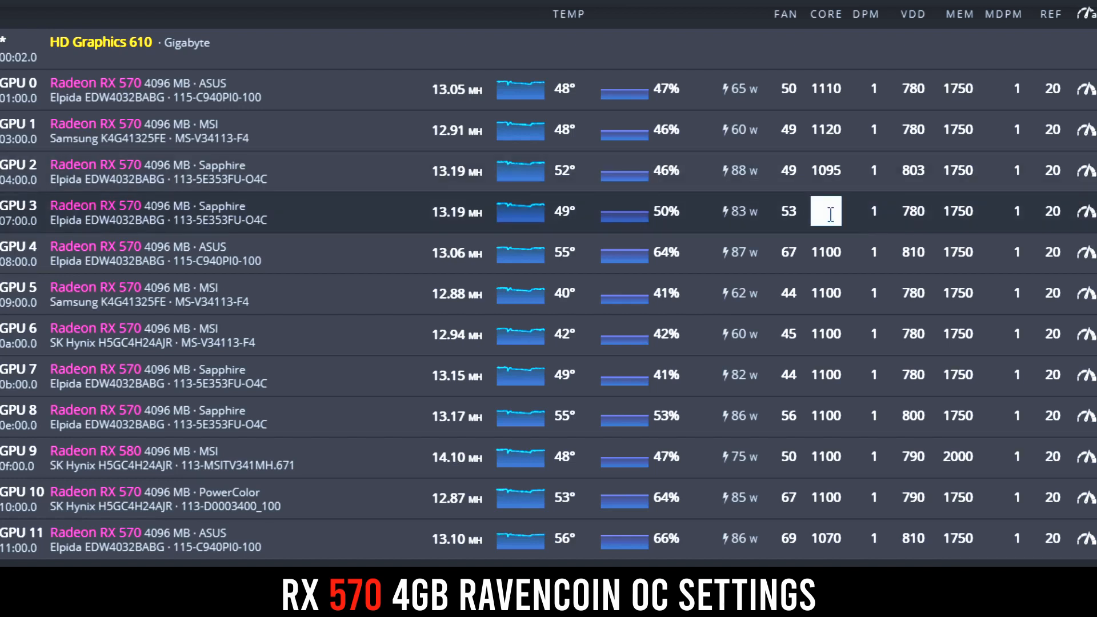
{"action": "type", "text": "1100"}
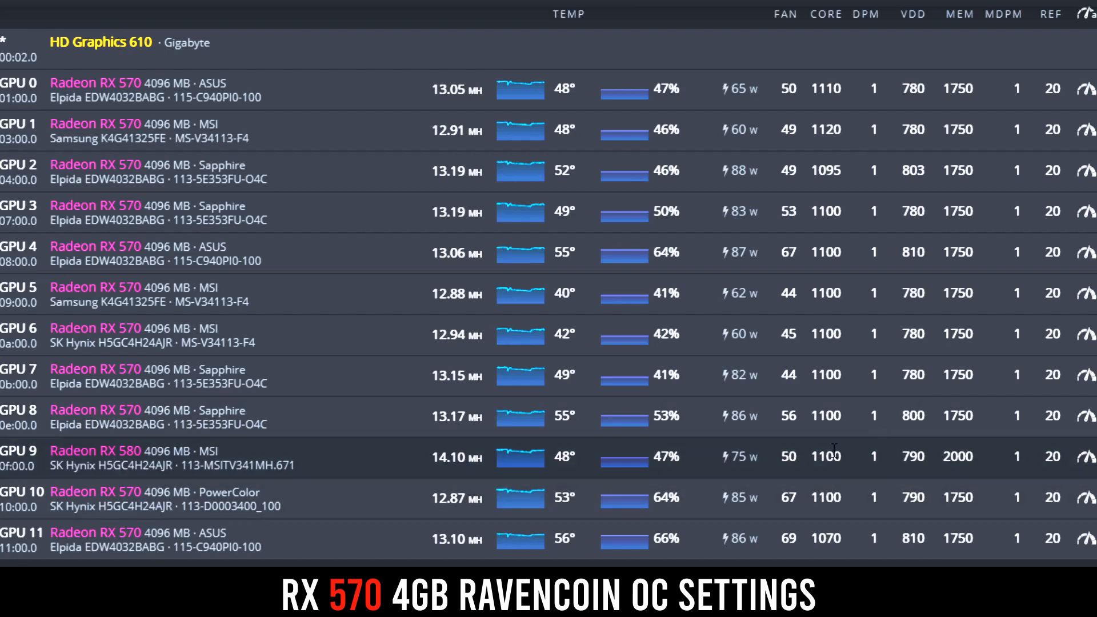
{"action": "mouse_move", "coordinate": [781, 458]}
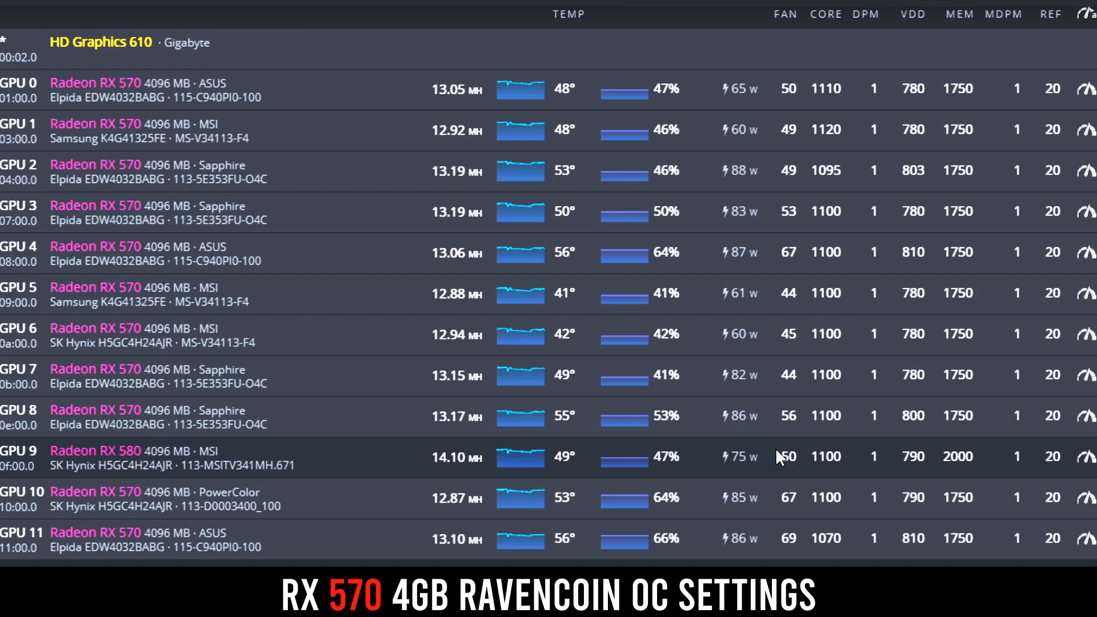
{"action": "mouse_move", "coordinate": [931, 431]}
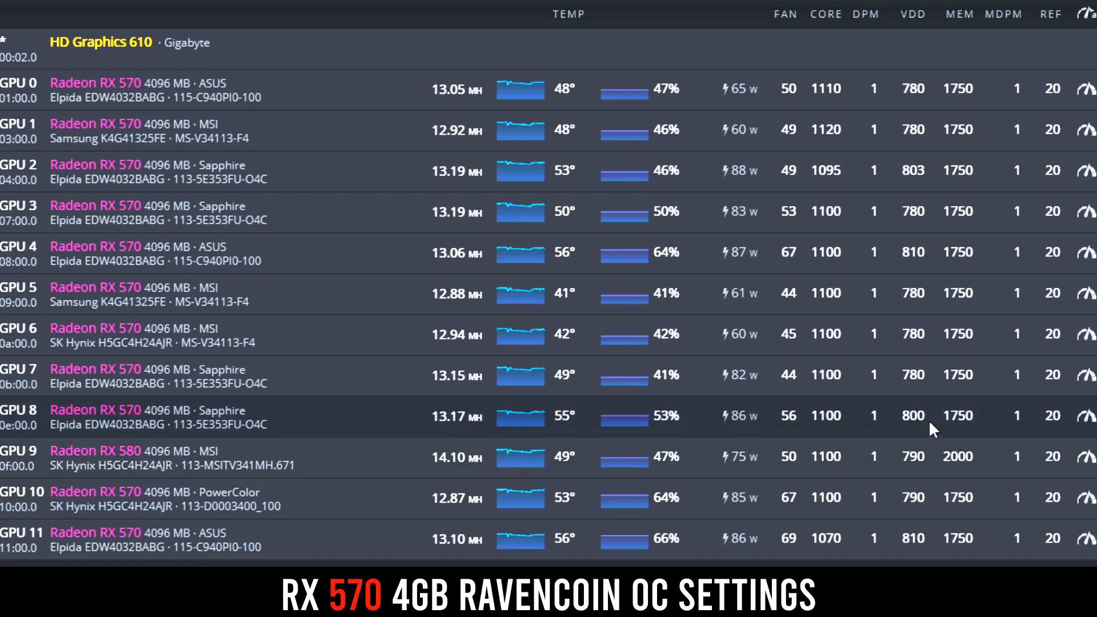
{"action": "mouse_move", "coordinate": [899, 419]}
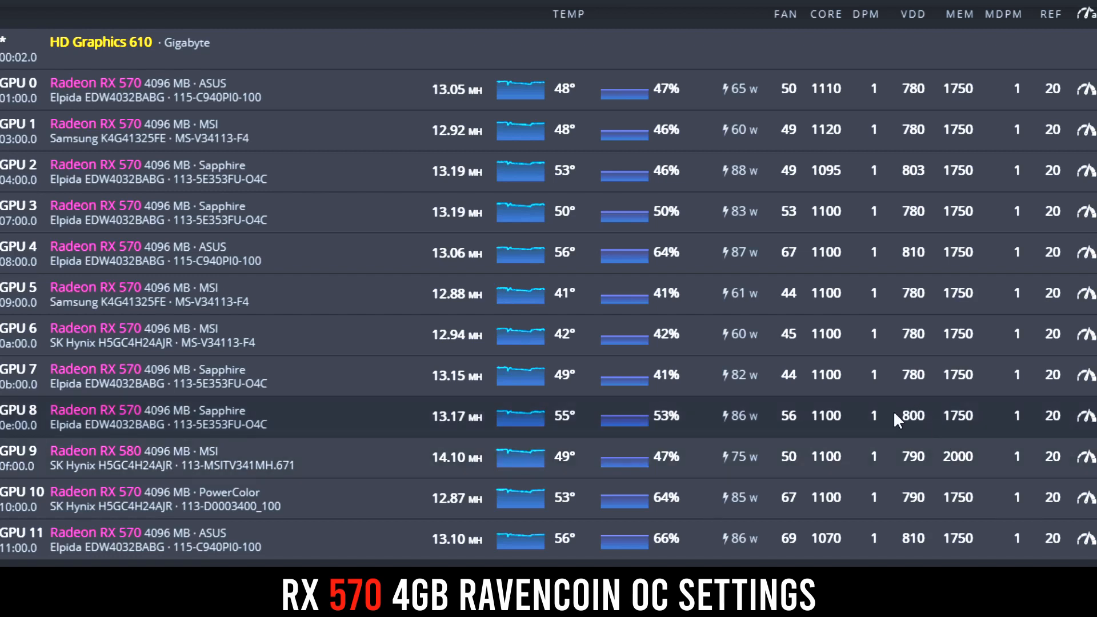